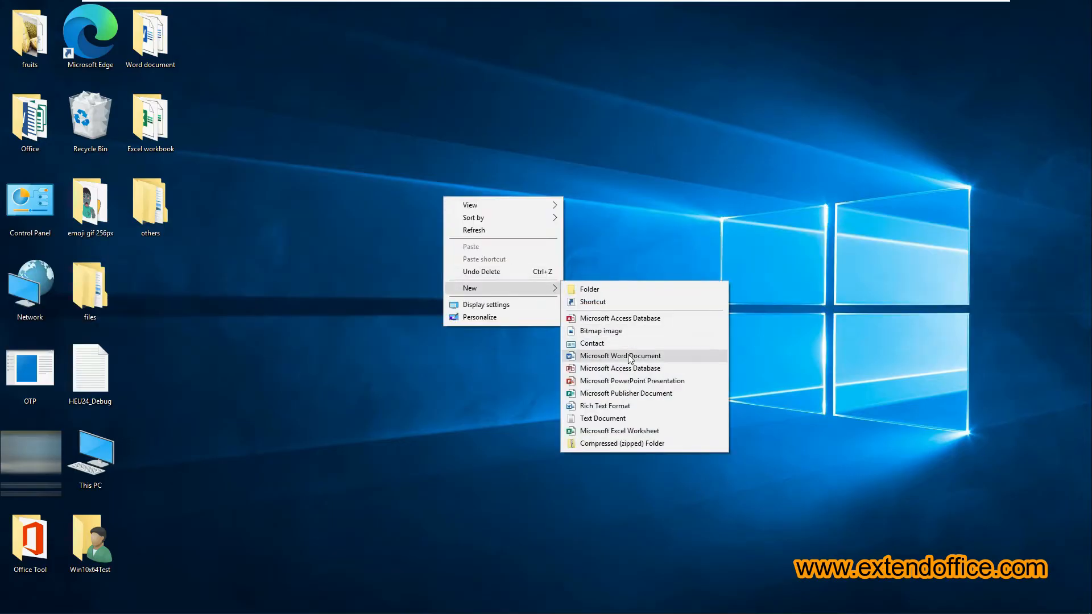
# Create a new Word document named booklet on the desktop and open it
pyautogui.click(620, 356)
pyautogui.write('booklet')
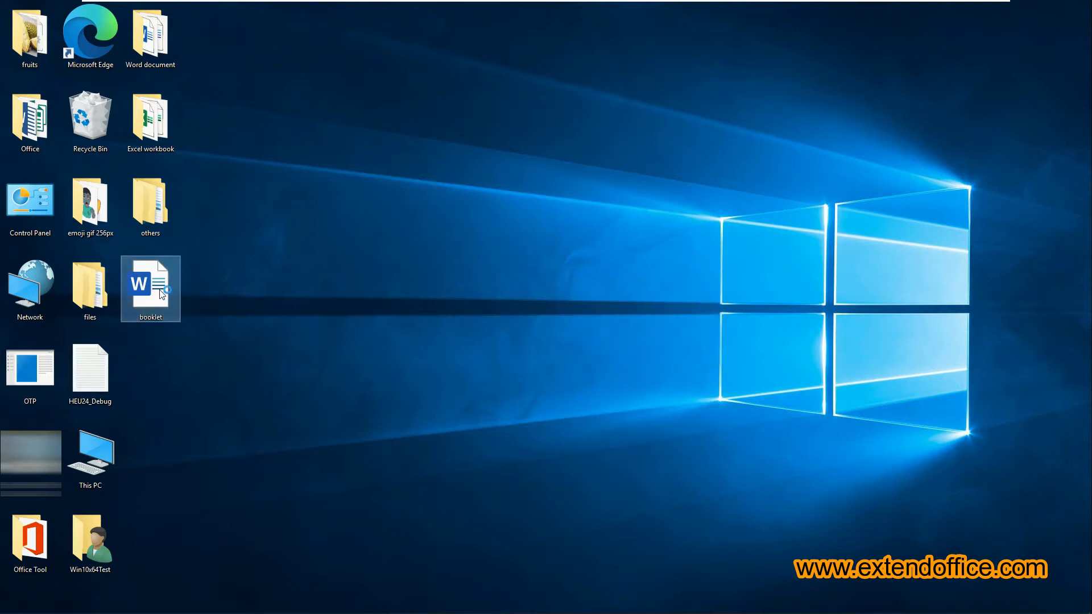
pyautogui.doubleClick(150, 285)
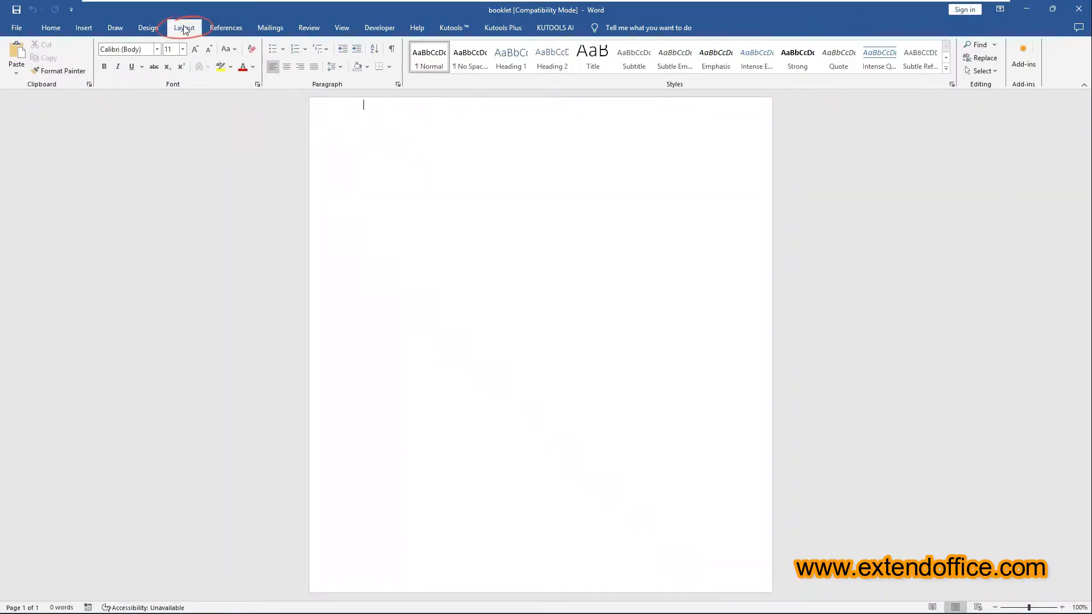
# In Page Setup, set Multiple pages to Book fold with a 0.6" gutter
pyautogui.click(184, 27)
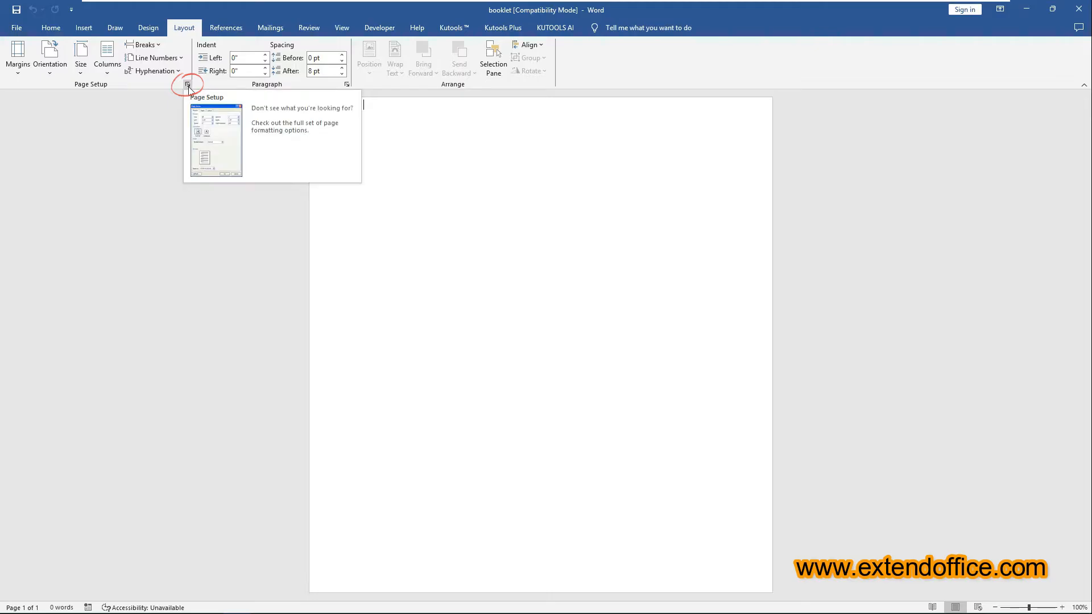
pyautogui.click(187, 83)
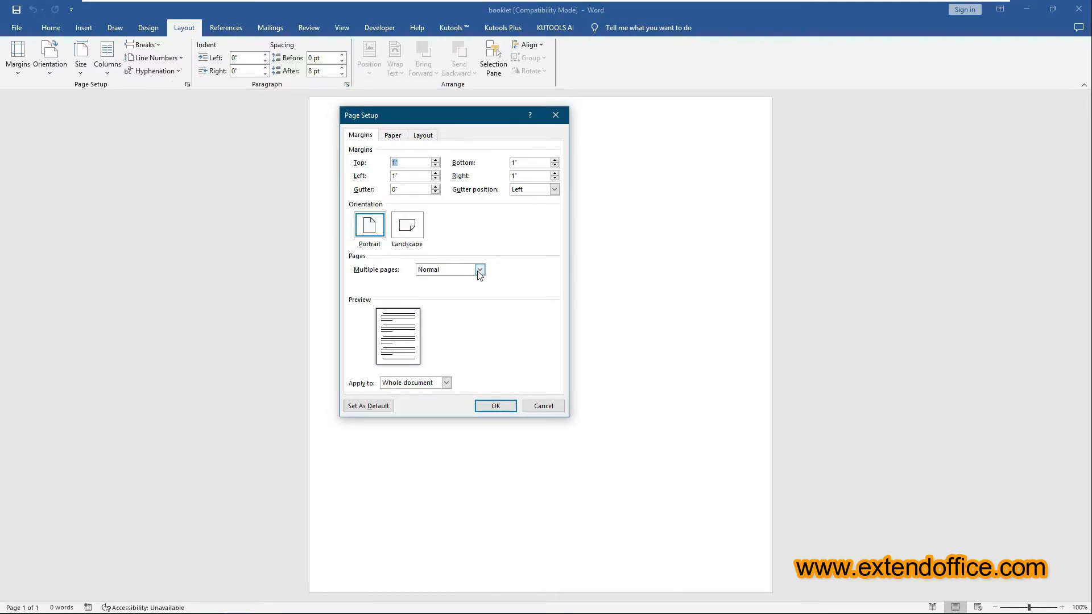
pyautogui.click(479, 269)
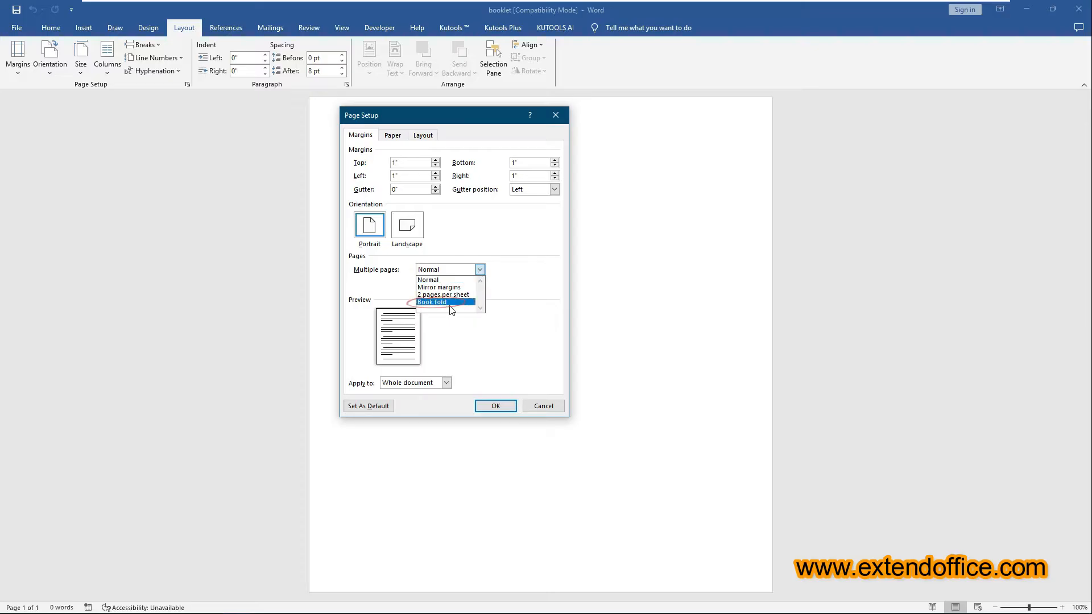
pyautogui.click(432, 303)
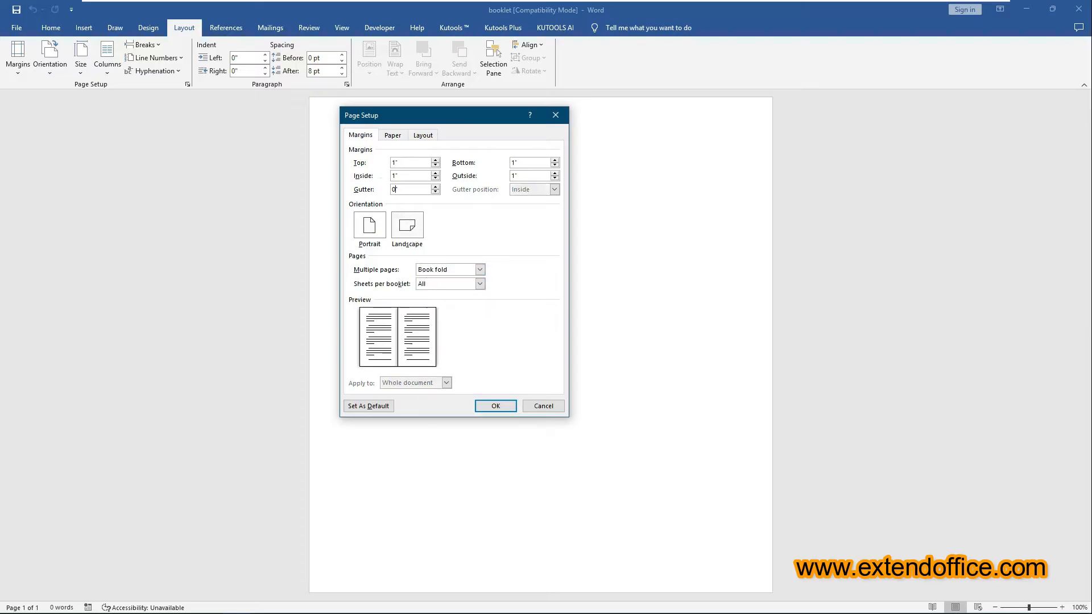
pyautogui.write('0.6"')
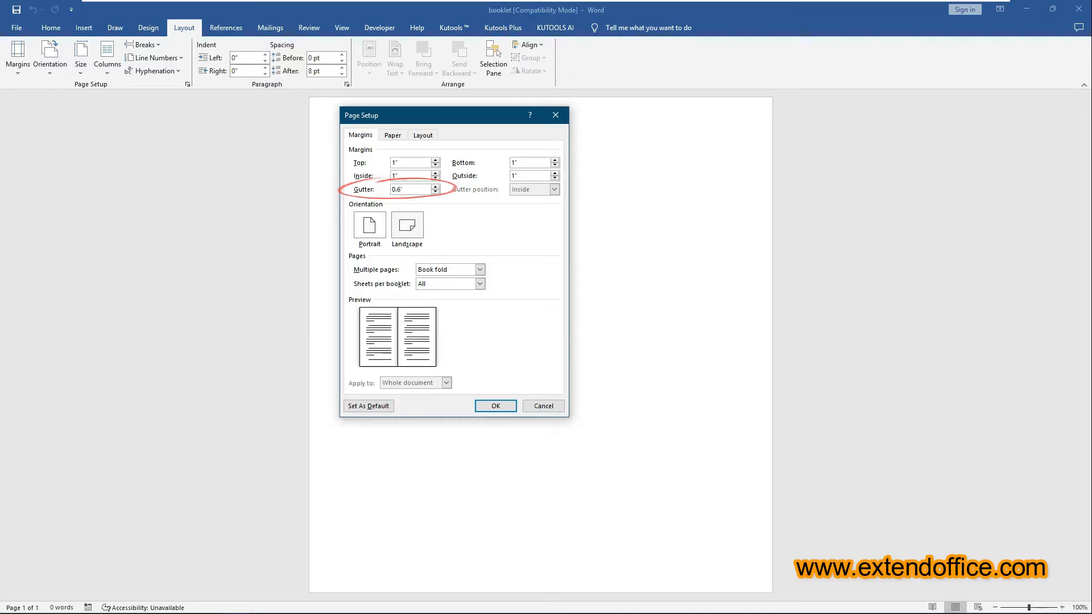
pyautogui.moveTo(467, 224)
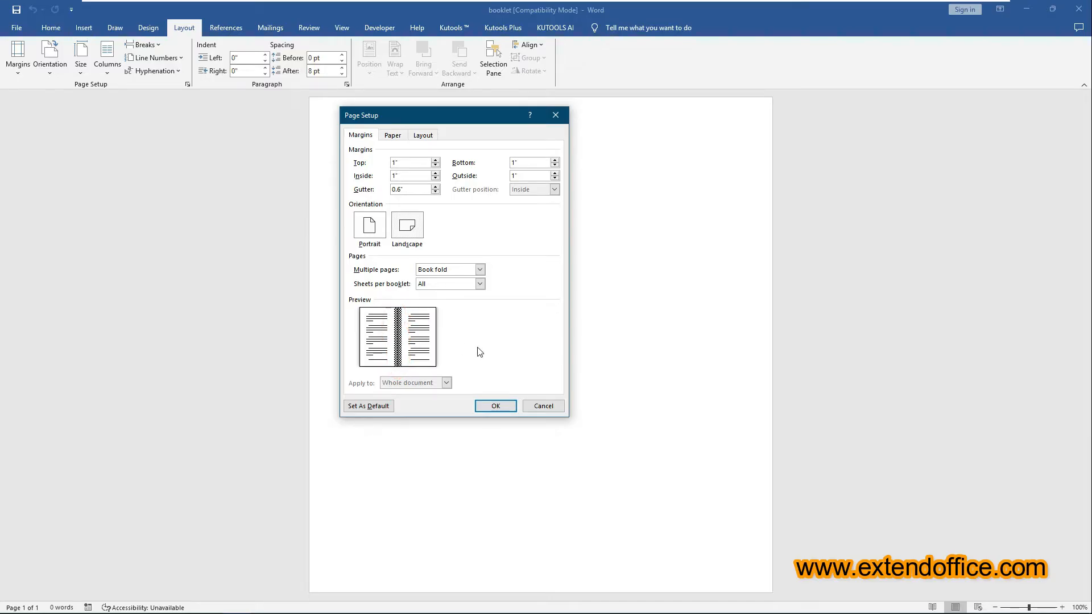
# Set the paper size to A4 and apply the booklet page settings
pyautogui.click(393, 136)
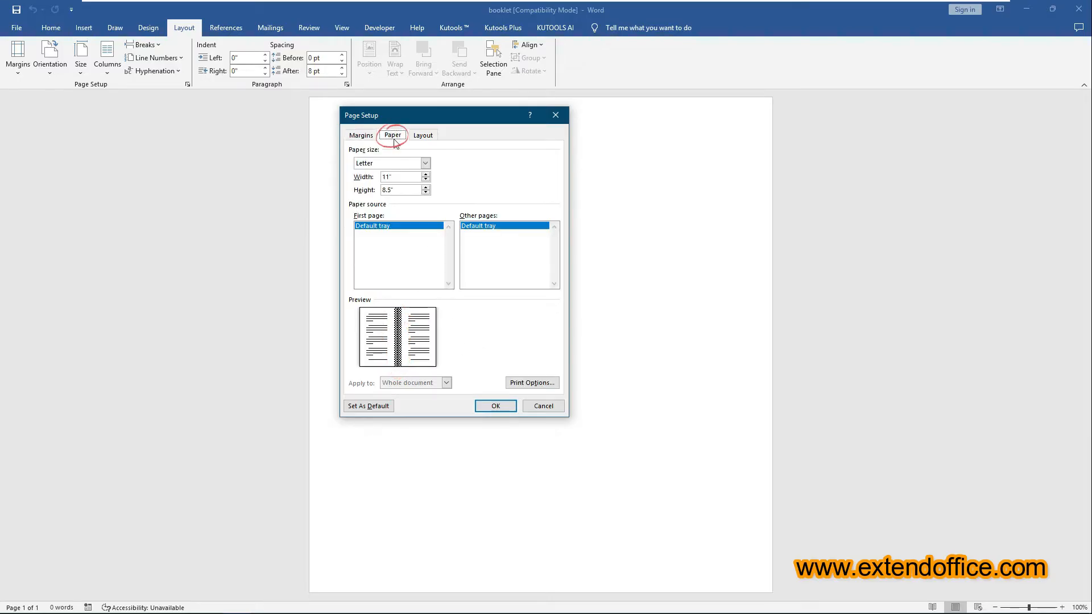
pyautogui.click(425, 163)
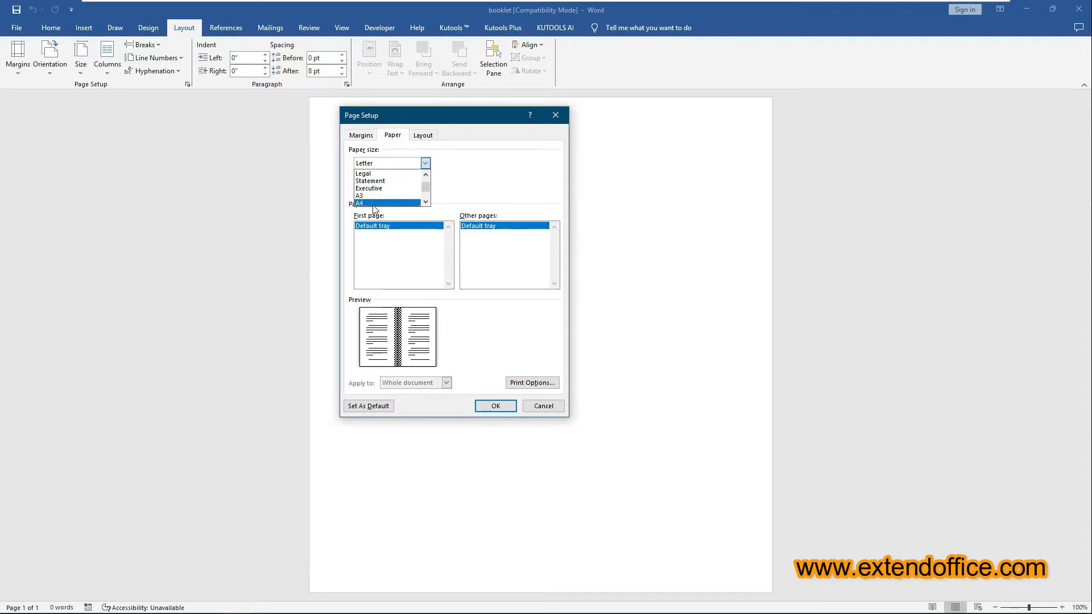
pyautogui.click(357, 203)
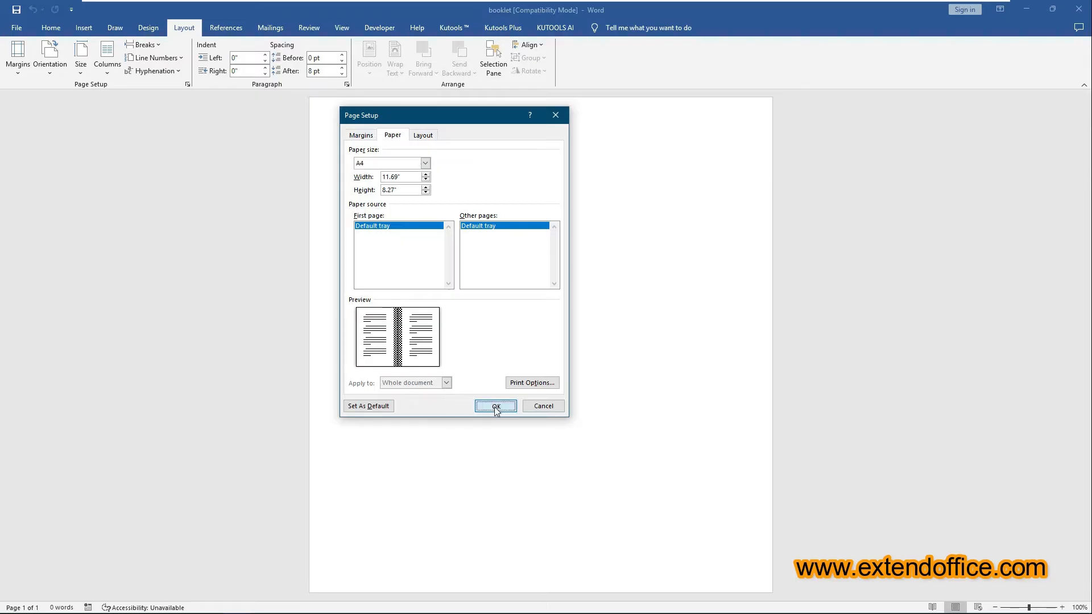
pyautogui.click(495, 406)
pyautogui.write('=rand')
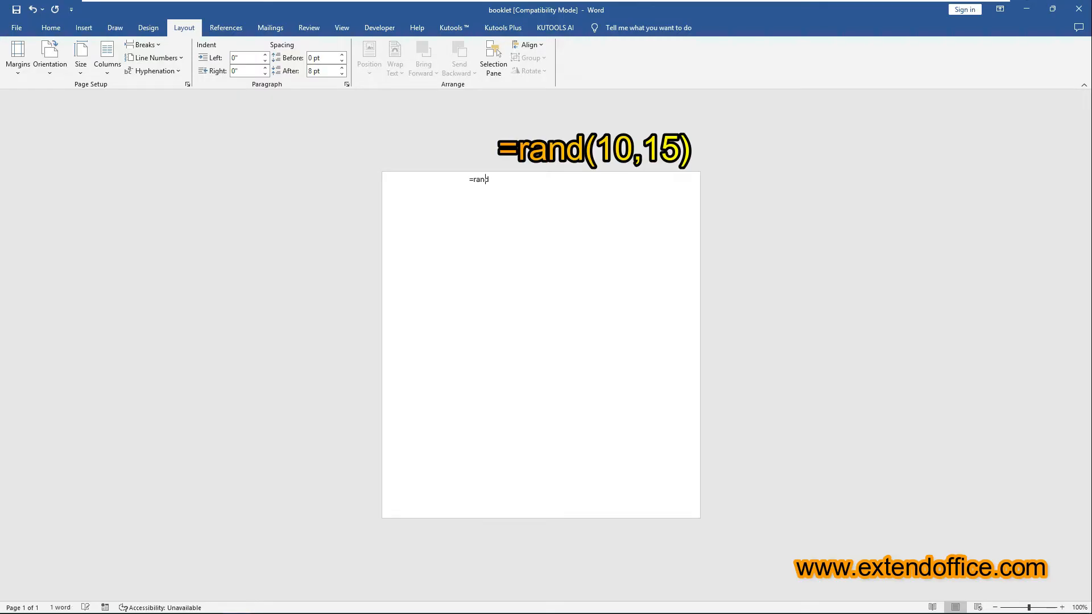
# Generate ten pages of random sample text with =rand(10,15) and scroll through them
pyautogui.press('enter')
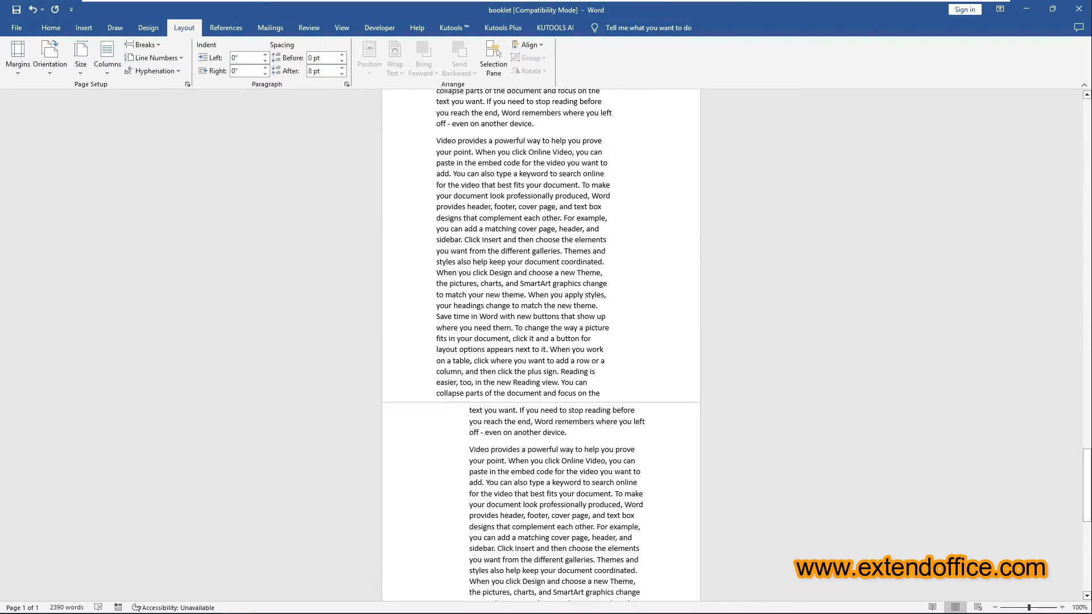
pyautogui.scroll(-3)
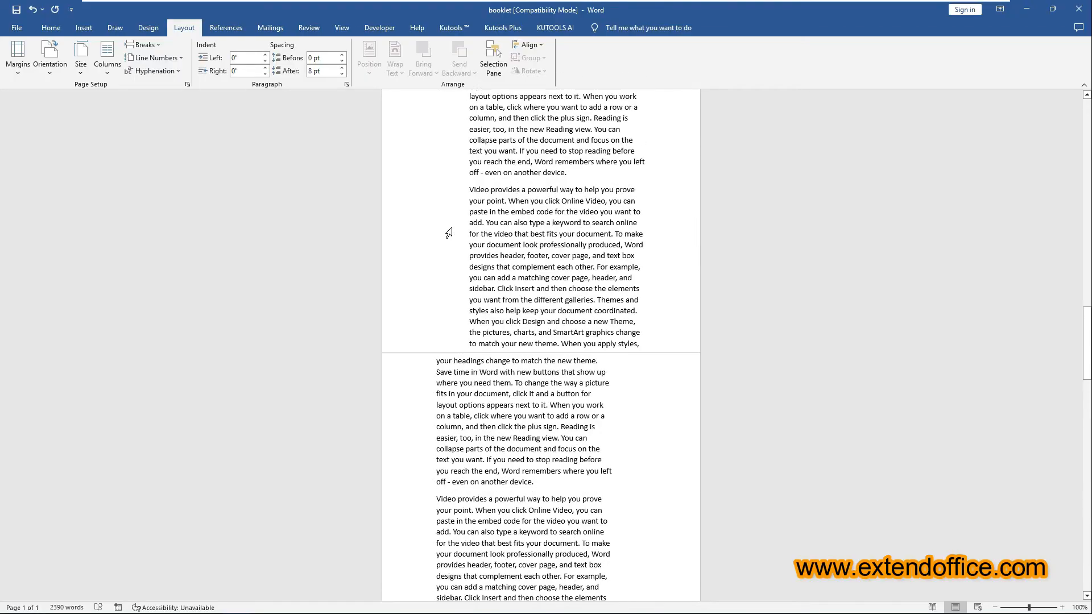
pyautogui.scroll(-3)
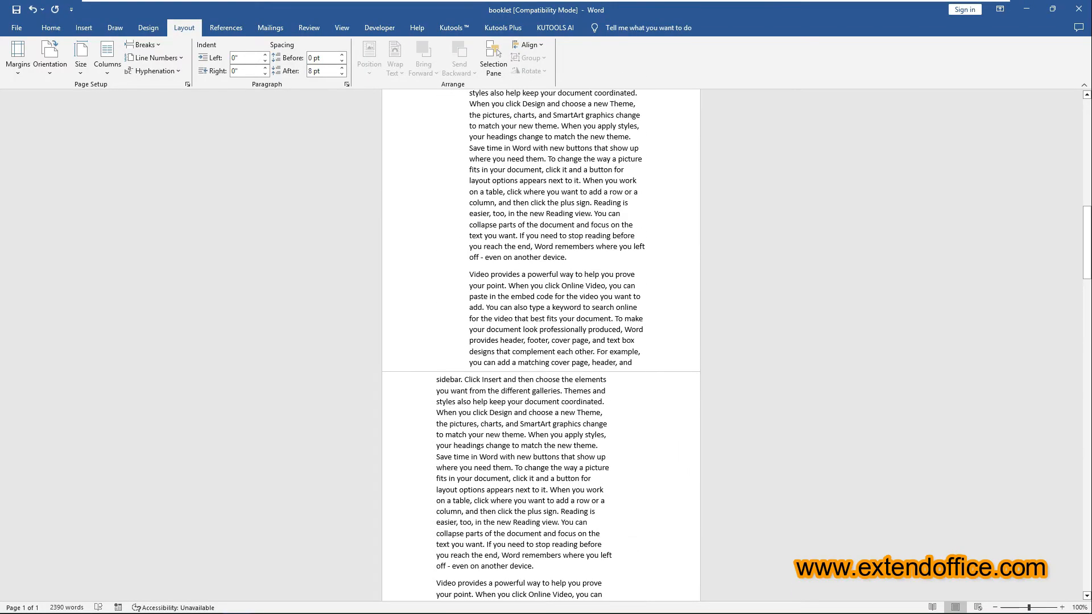
pyautogui.scroll(-3)
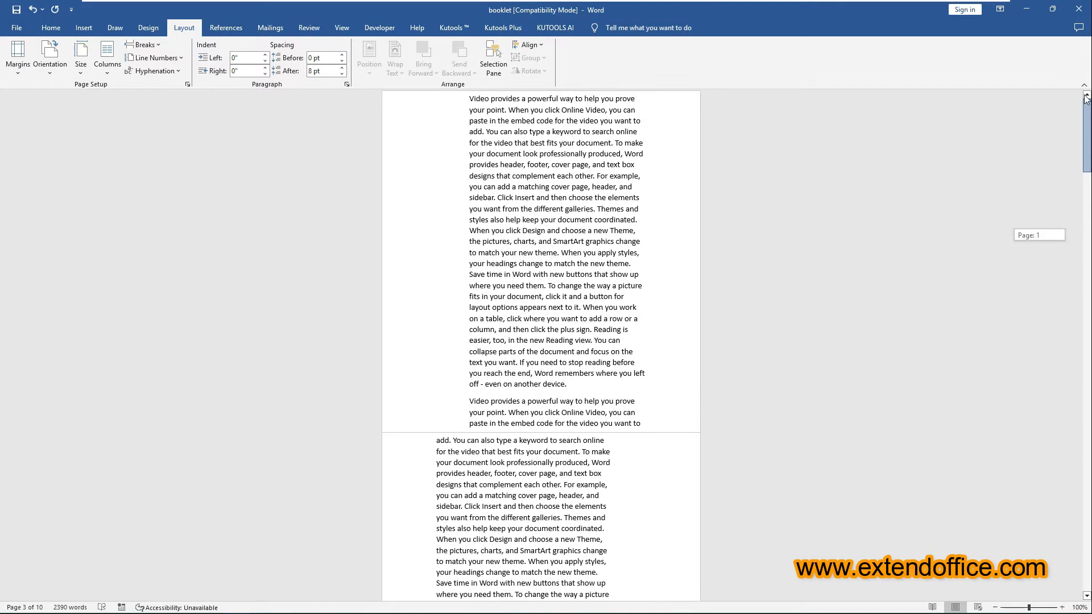
pyautogui.click(50, 28)
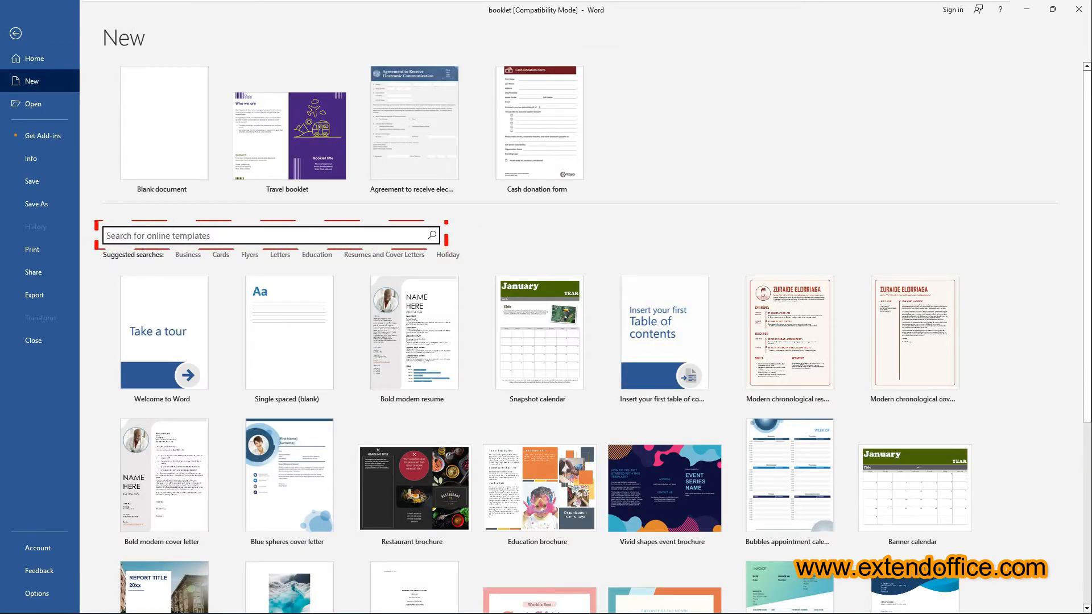
# Search the online templates for 'booklet' from File > New
pyautogui.write('booklet')
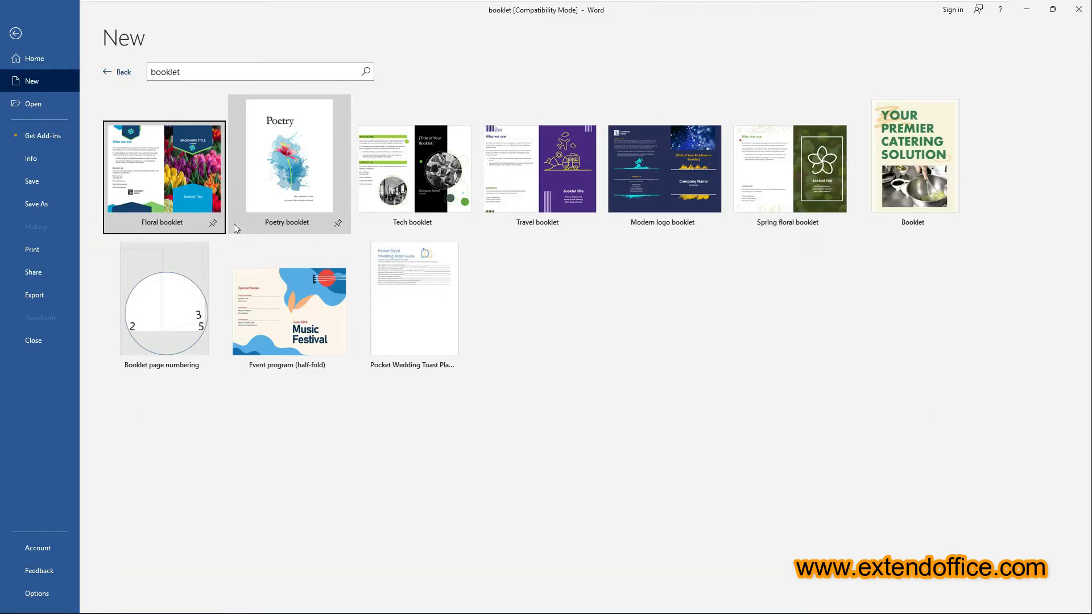
pyautogui.moveTo(516, 167)
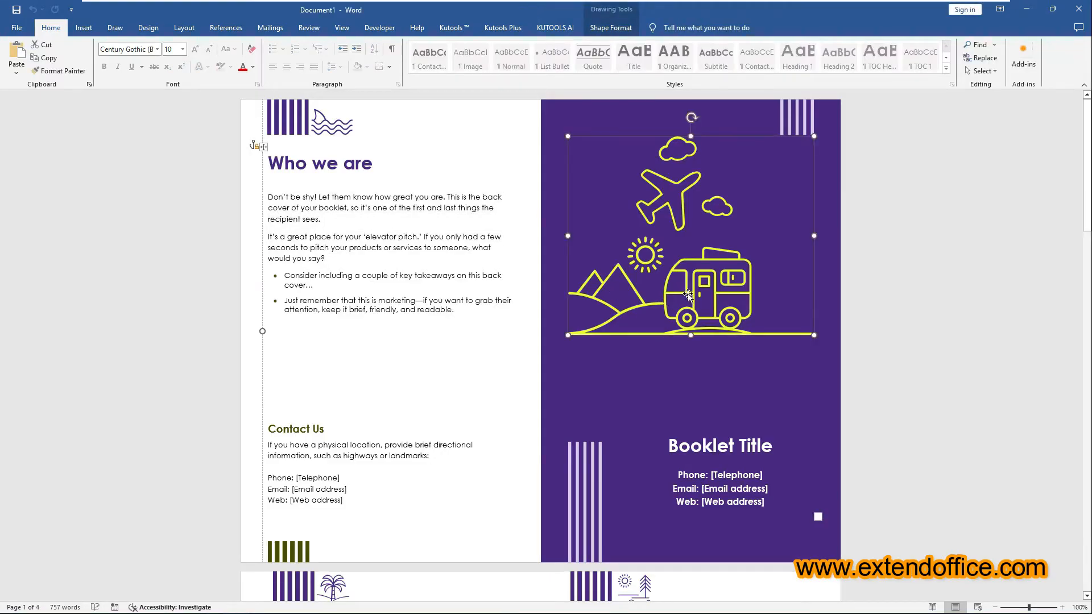
# Save the Travel booklet template document to the Desktop as 'booklet template'
pyautogui.scroll(-3)
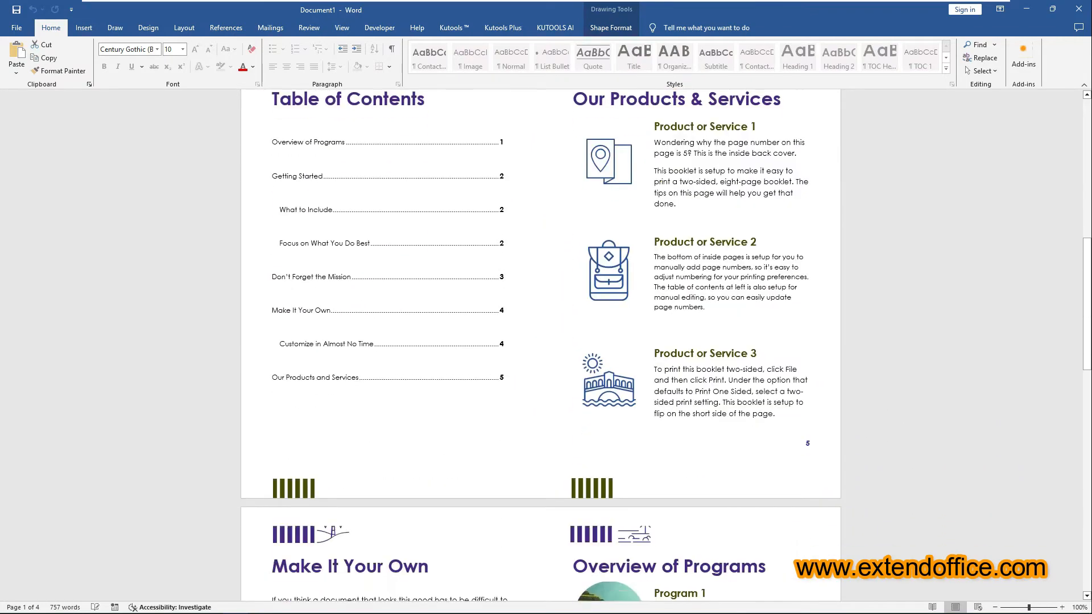
pyautogui.click(16, 28)
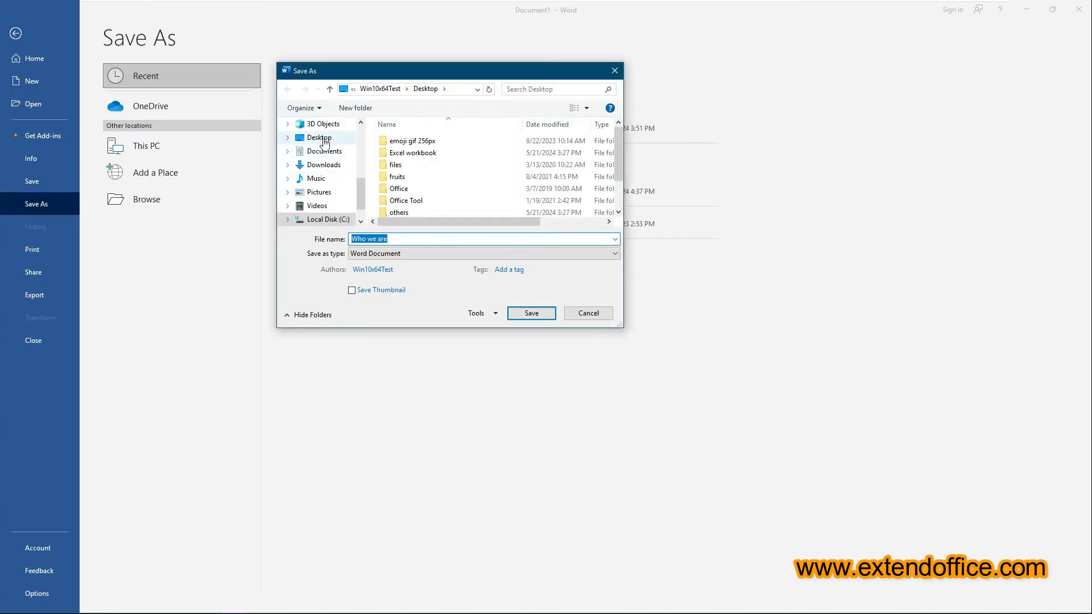
pyautogui.click(318, 137)
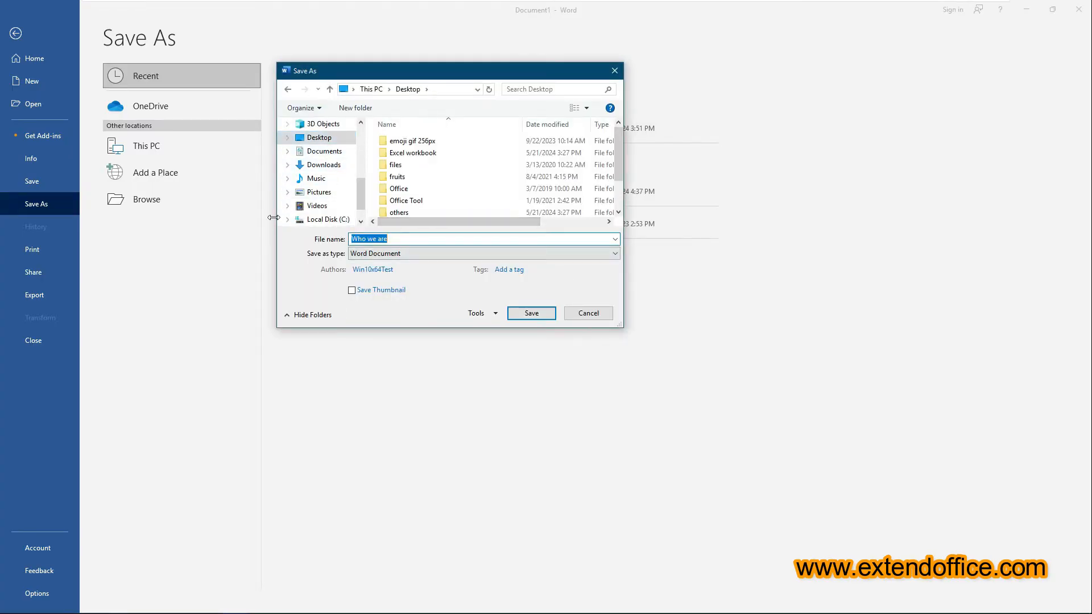
pyautogui.write('booklet template')
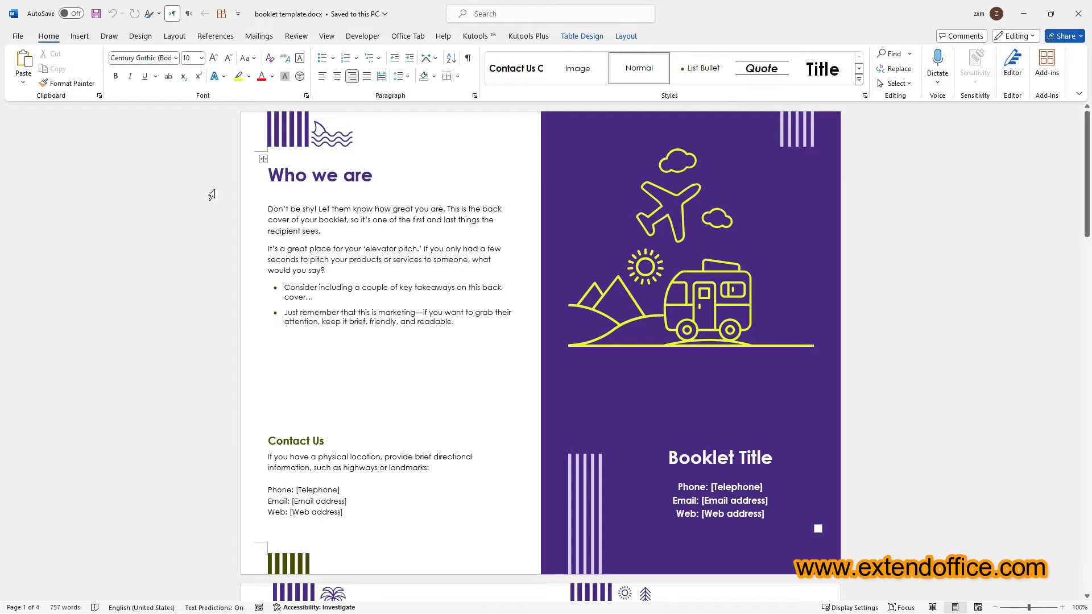
# In Print settings, choose Print on Both Sides flipping on the short edge
pyautogui.click(18, 35)
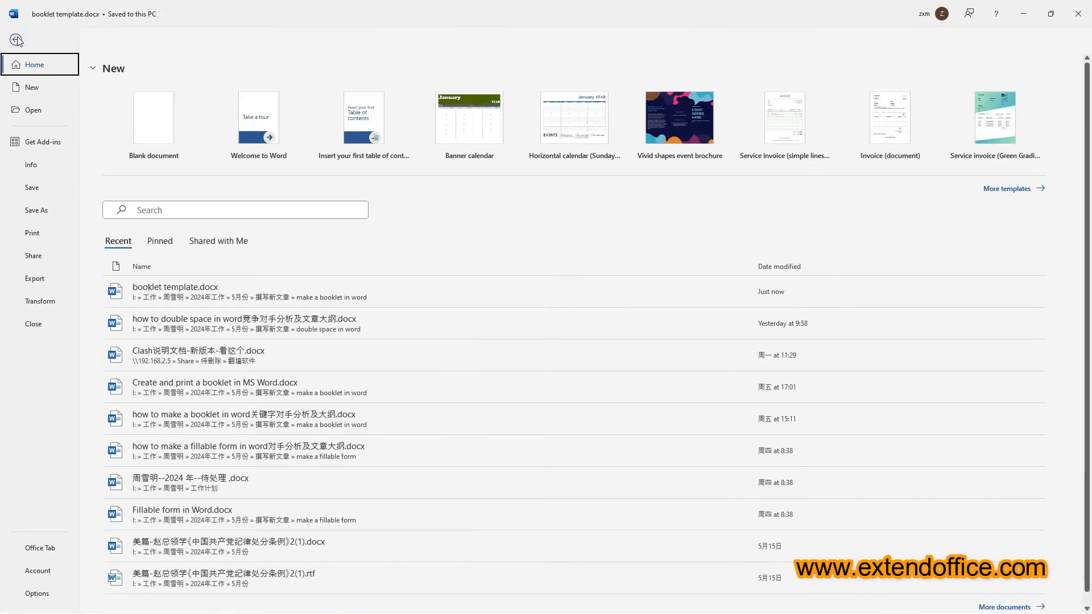
pyautogui.click(32, 232)
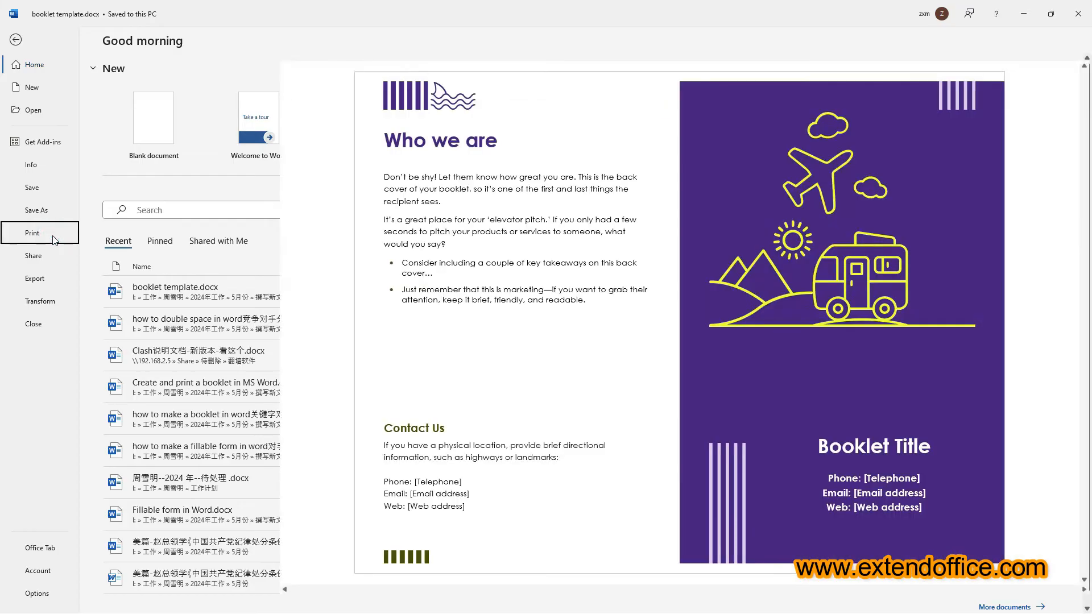
pyautogui.click(31, 232)
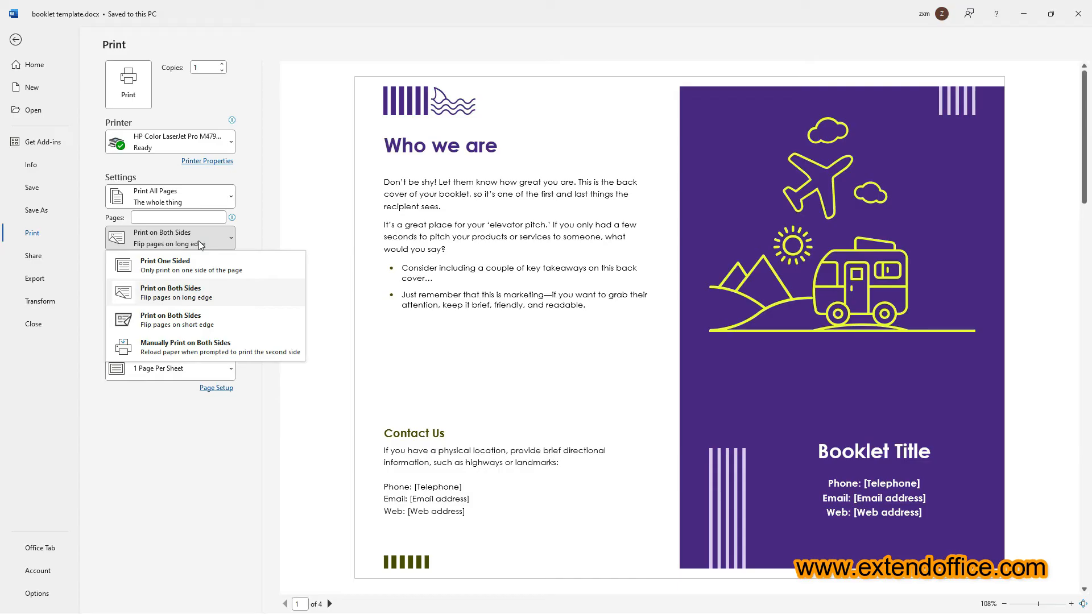
pyautogui.moveTo(169, 320)
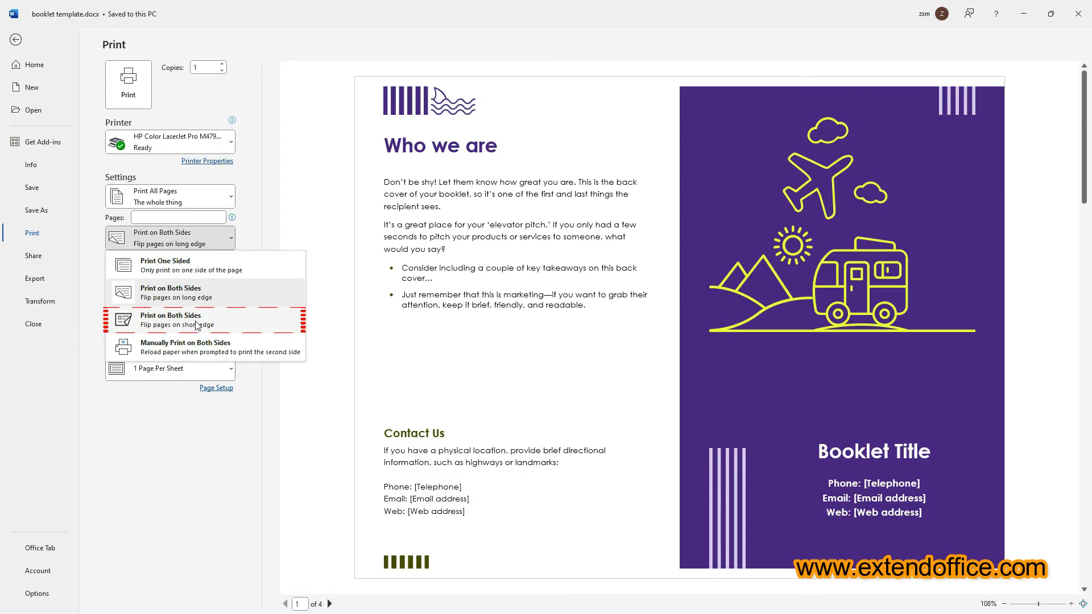
pyautogui.click(170, 318)
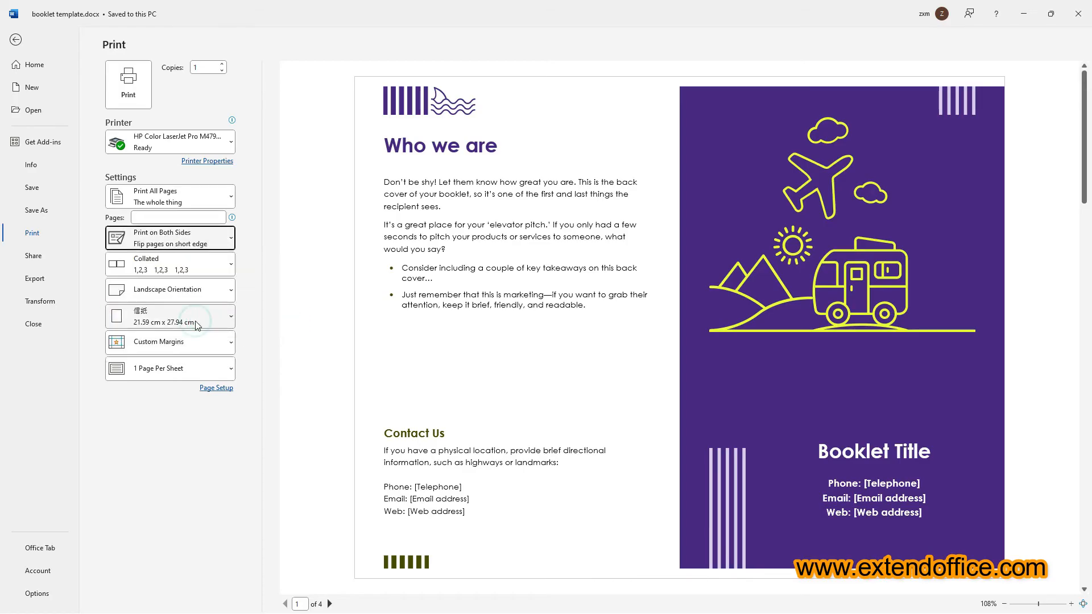
# Page through the booklet preview and print the two-sided booklet
pyautogui.click(330, 603)
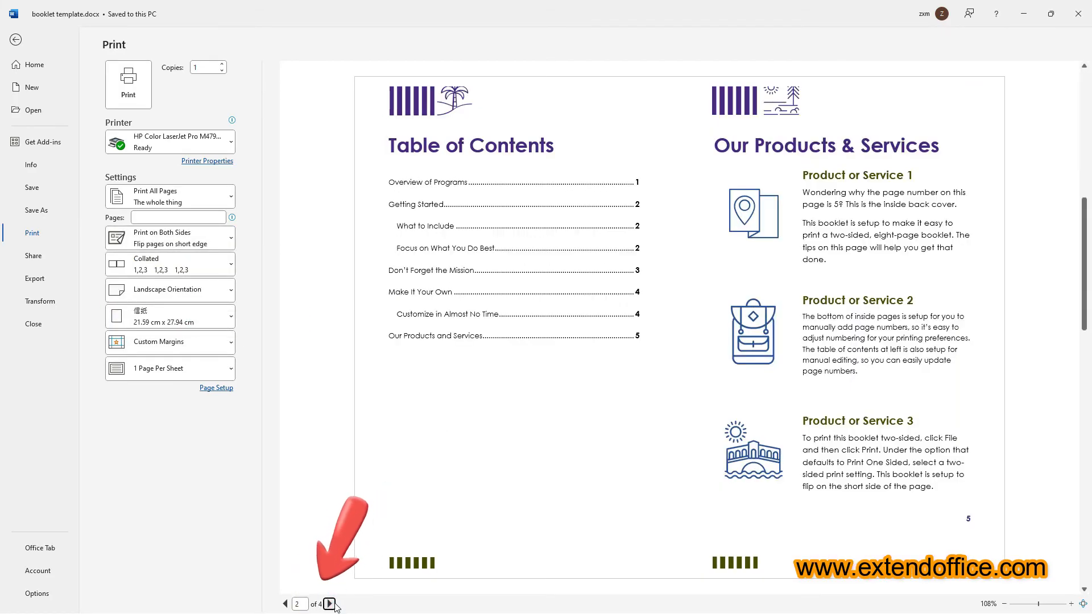
pyautogui.click(329, 604)
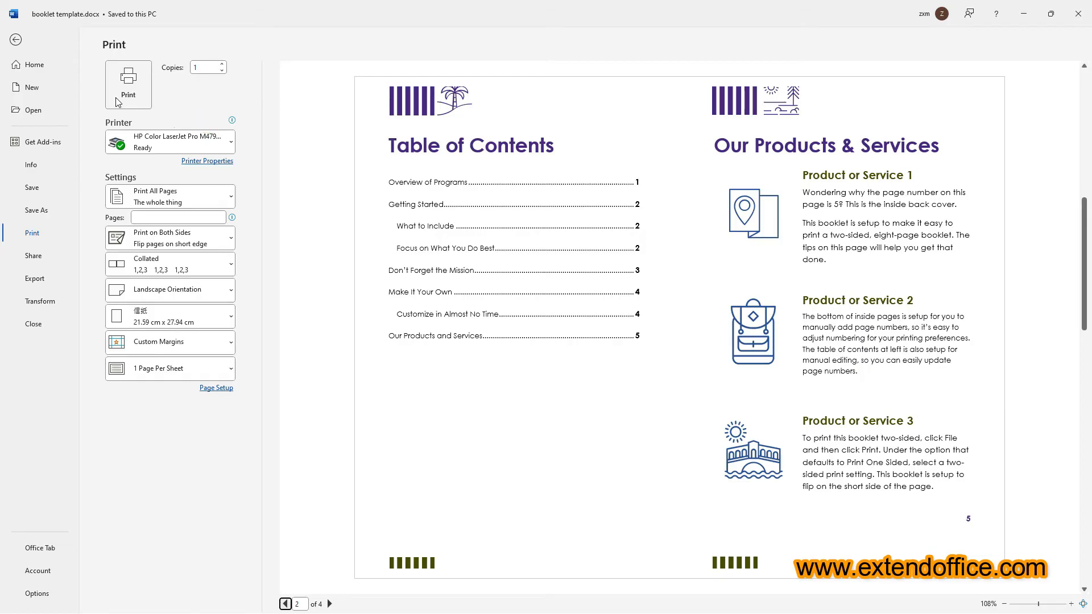
pyautogui.click(14, 40)
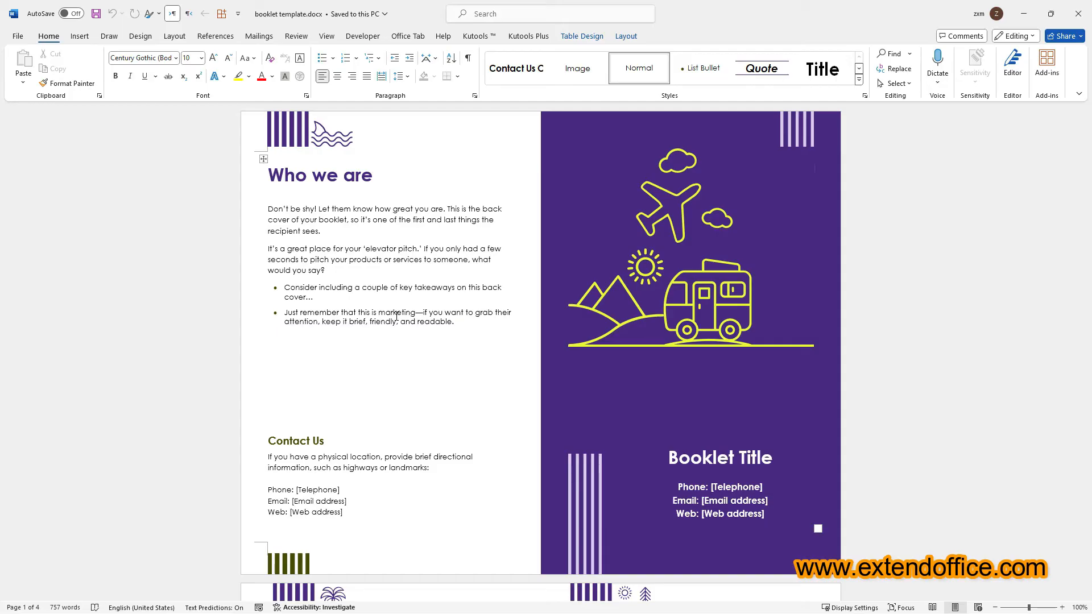
# Save a copy of the booklet as 'booklet template.pdf' via Save As with PDF file type
pyautogui.click(17, 36)
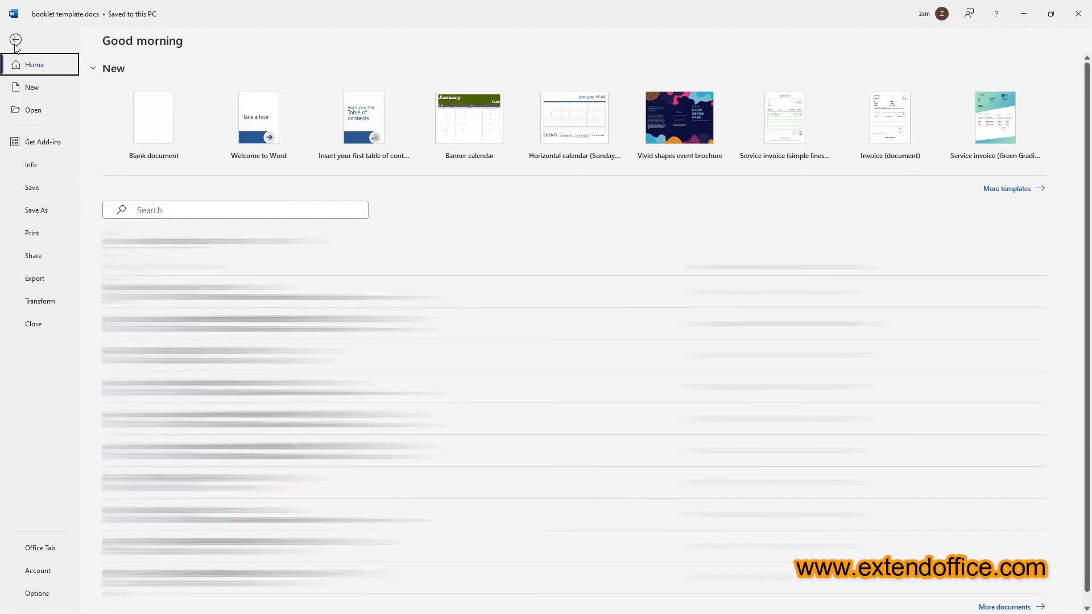
pyautogui.click(35, 209)
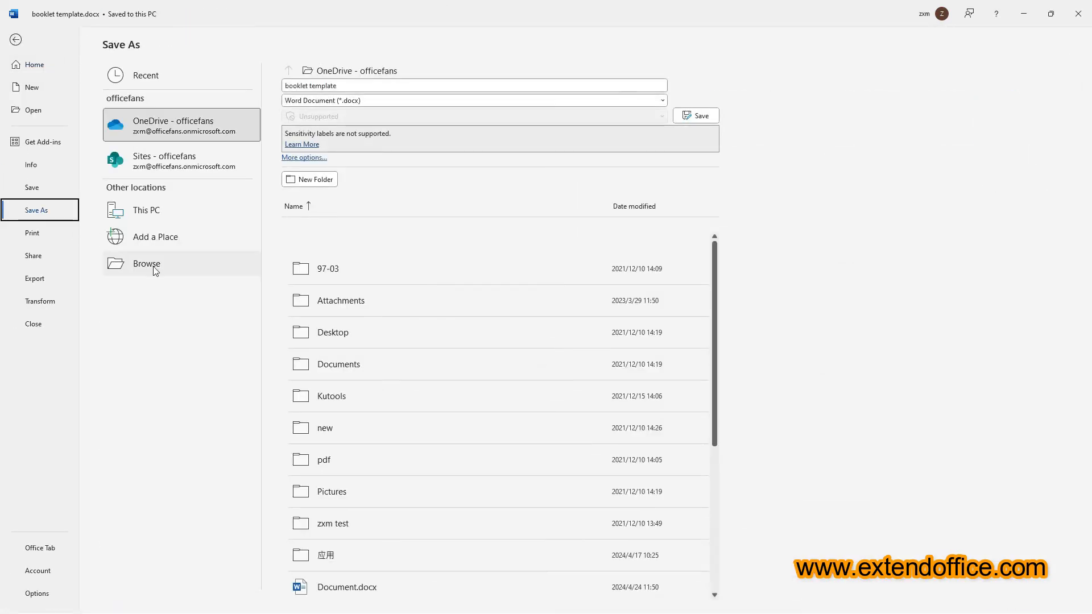
pyautogui.click(146, 263)
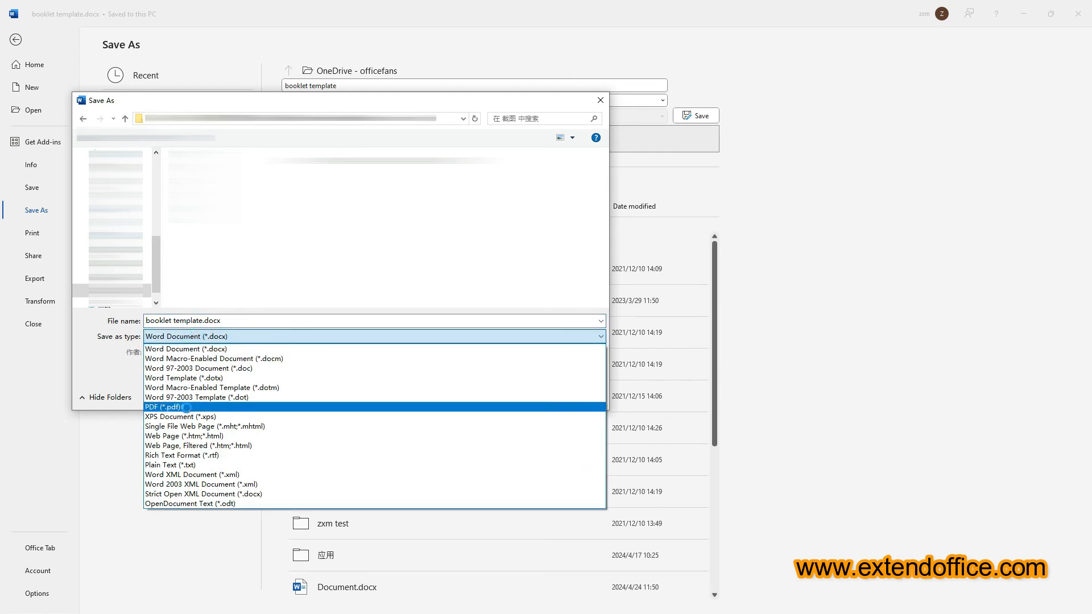
pyautogui.click(163, 407)
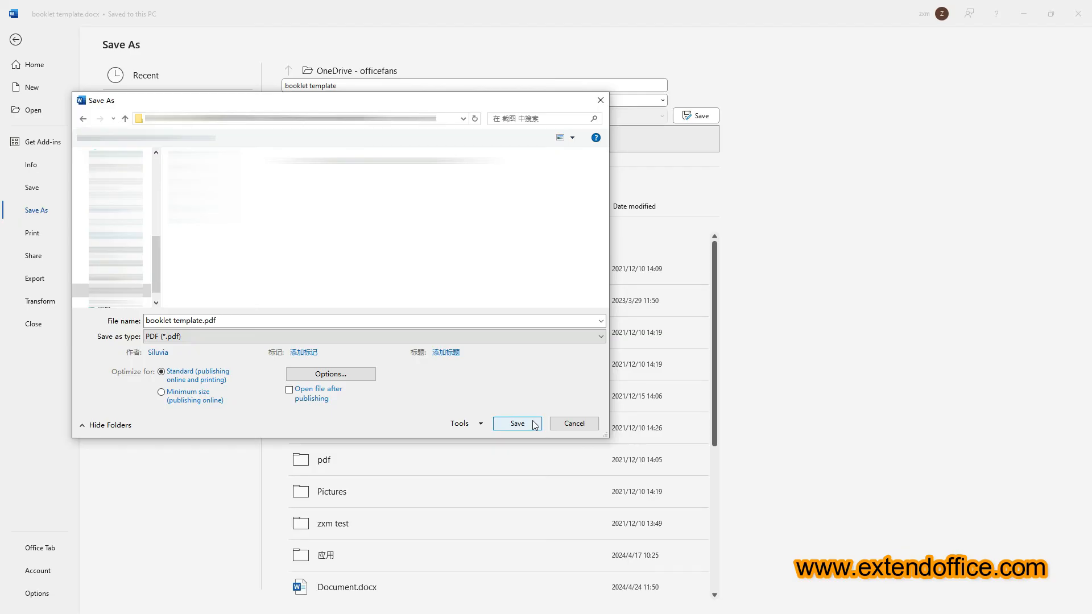
pyautogui.click(516, 423)
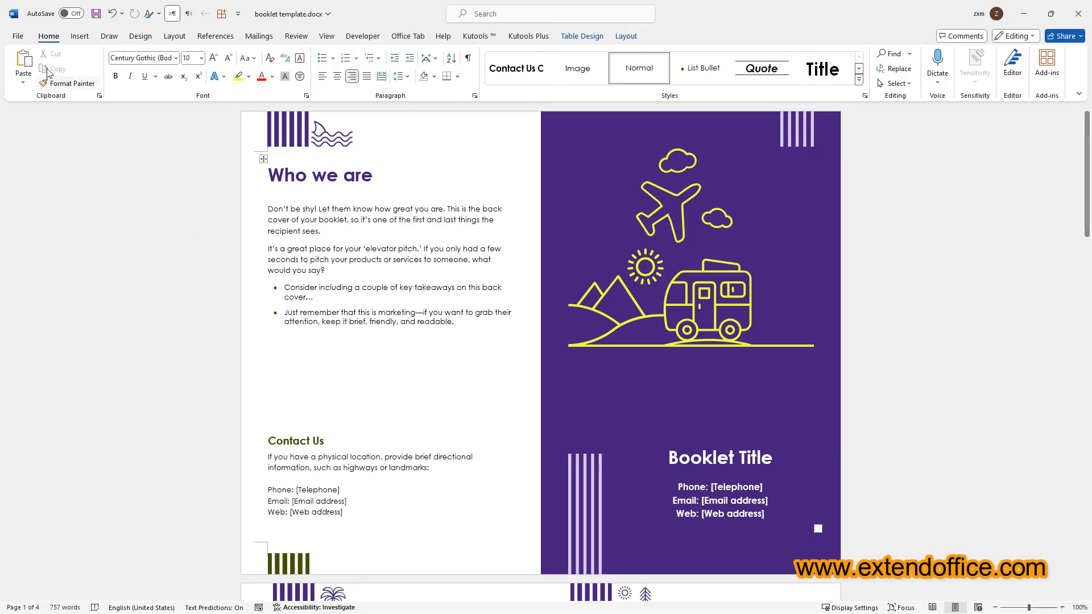
# Start Transform to Web Page to convert the booklet into a Sway web page
pyautogui.click(17, 35)
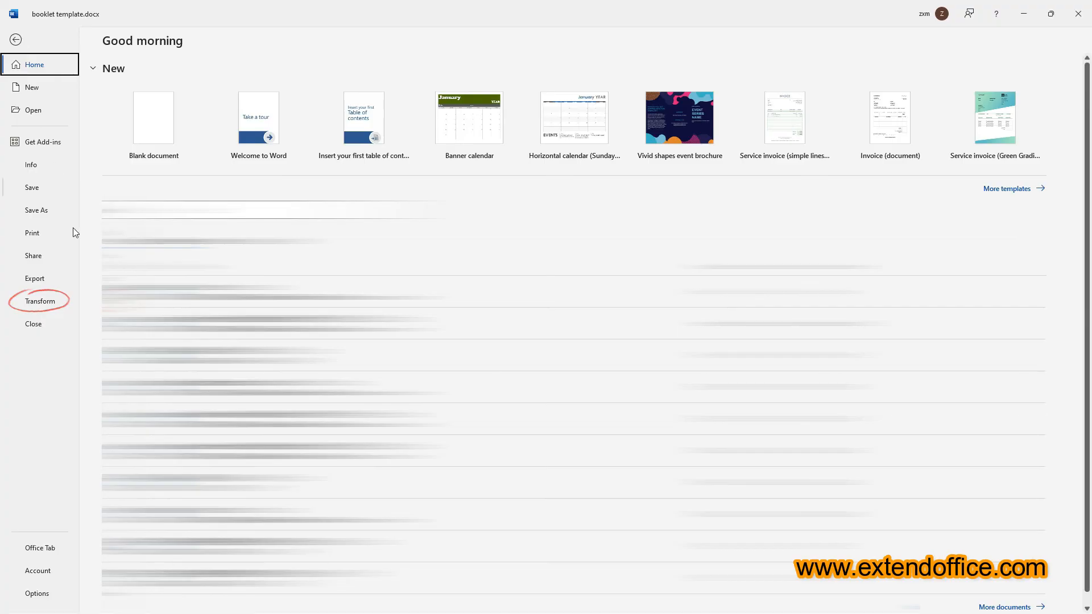
pyautogui.click(40, 300)
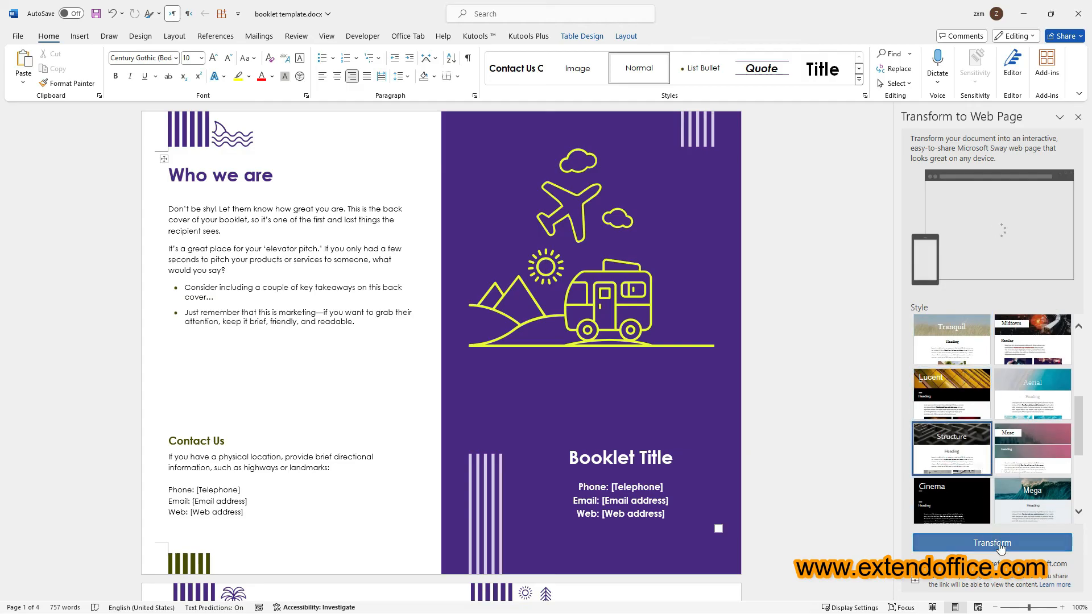
pyautogui.click(992, 542)
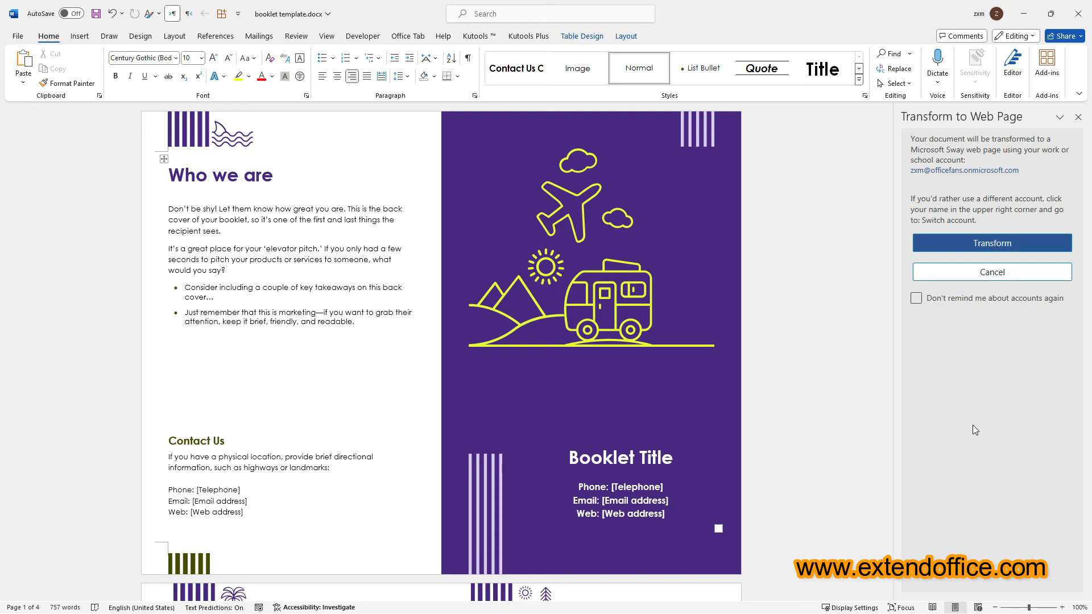
pyautogui.moveTo(974, 417)
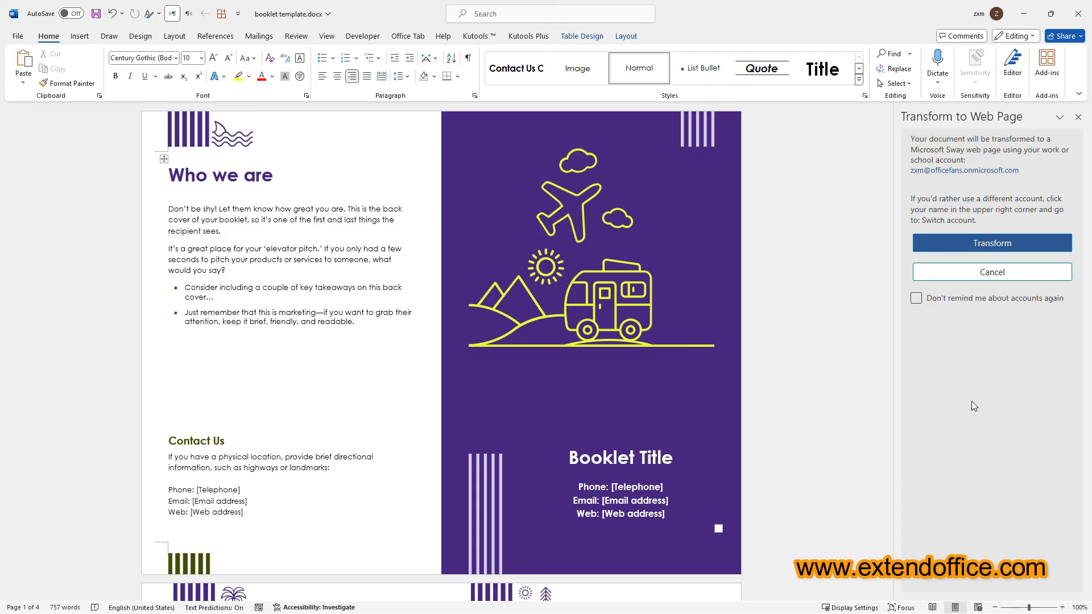
pyautogui.moveTo(1009, 406)
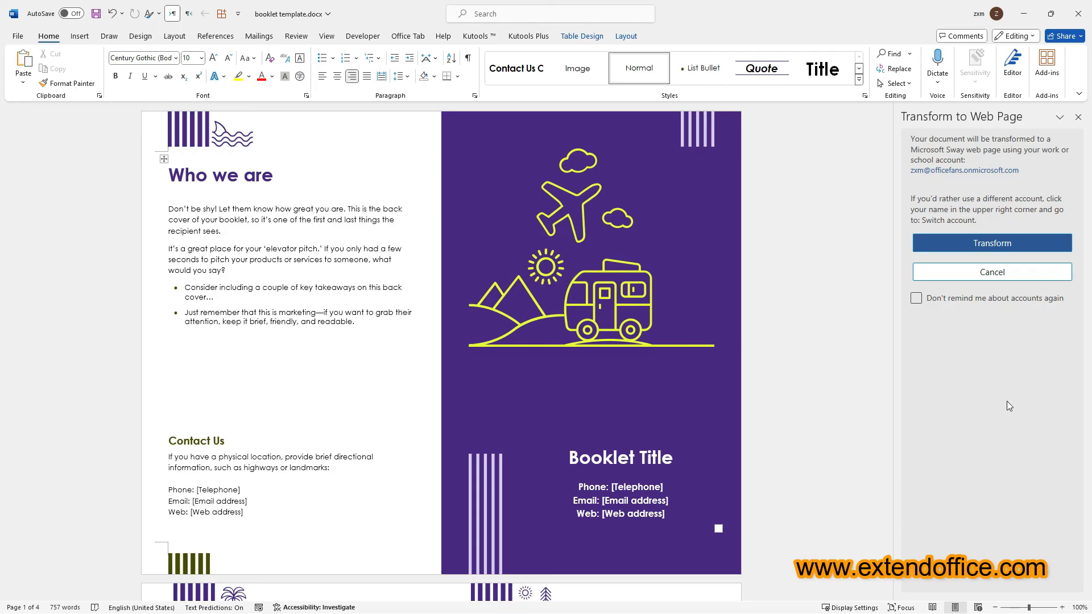